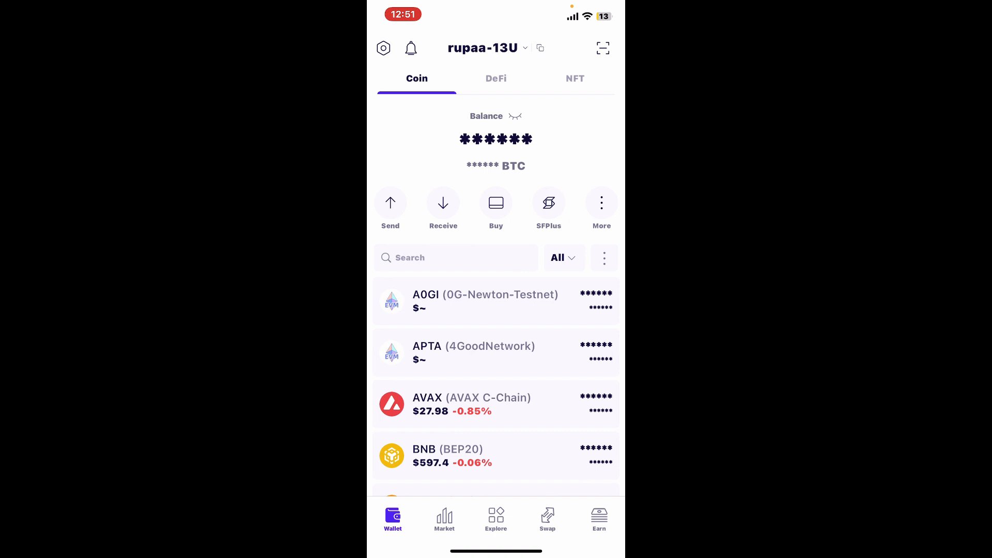
Step: Open Manage Coins from the coin list's ⋮ menu to show the add-coin catalogue
scroll("down", 3)
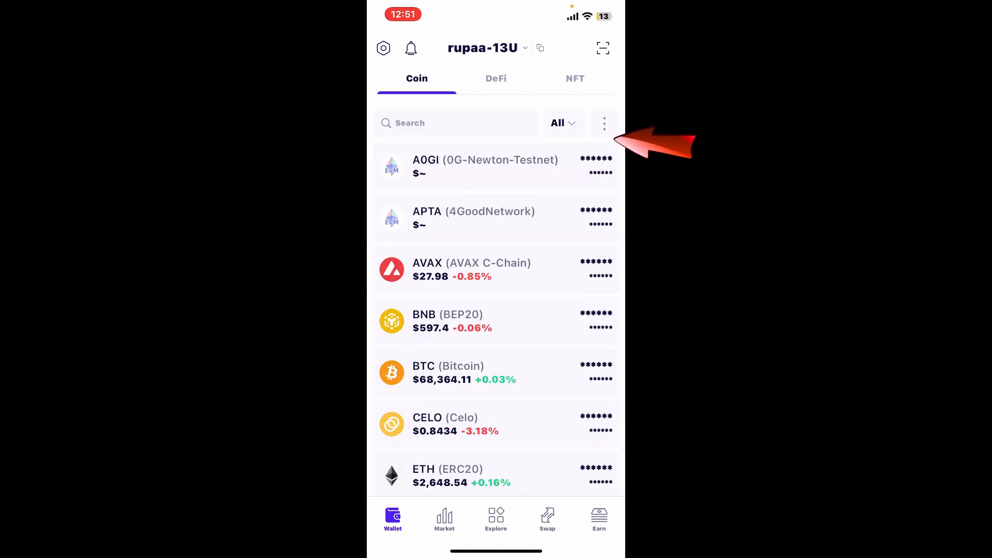
left_click(604, 123)
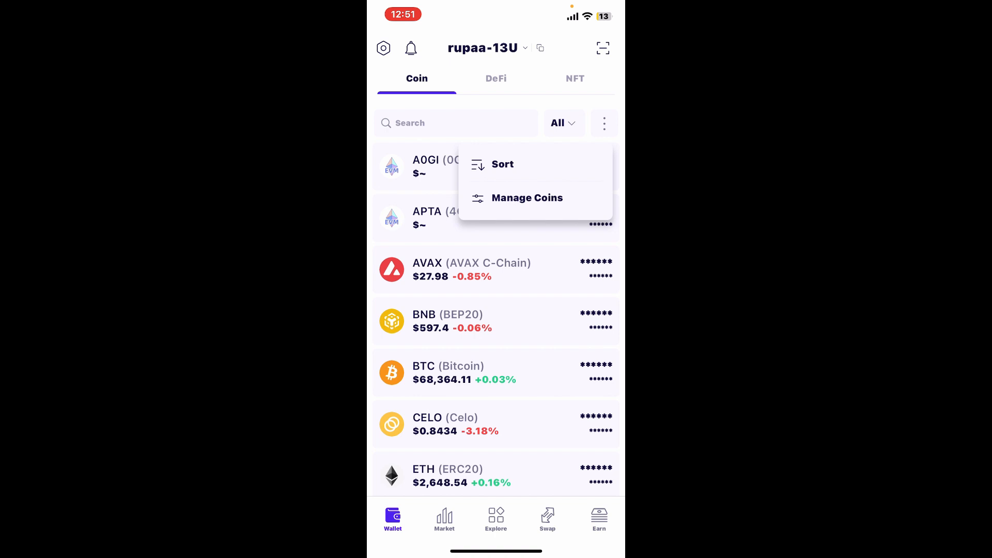
left_click(526, 197)
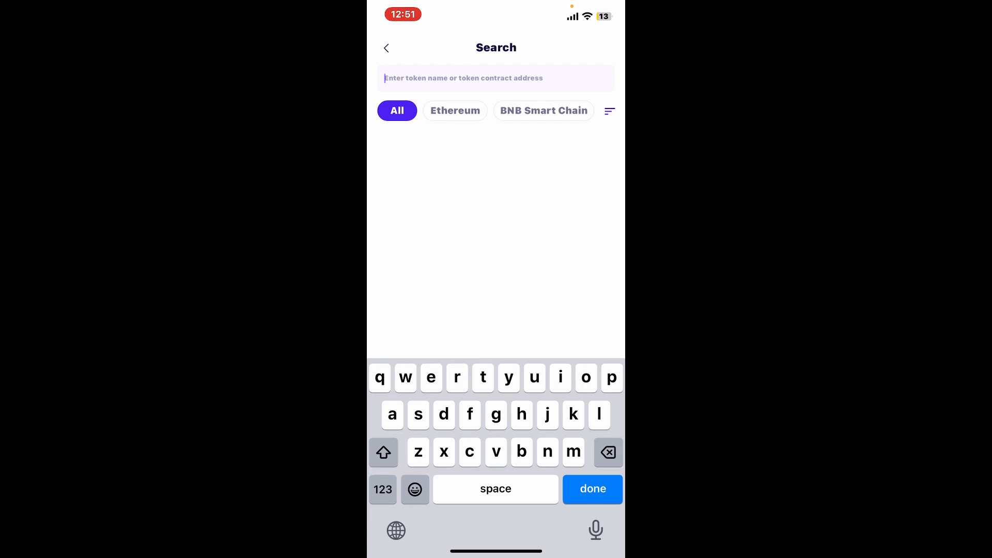
type("g")
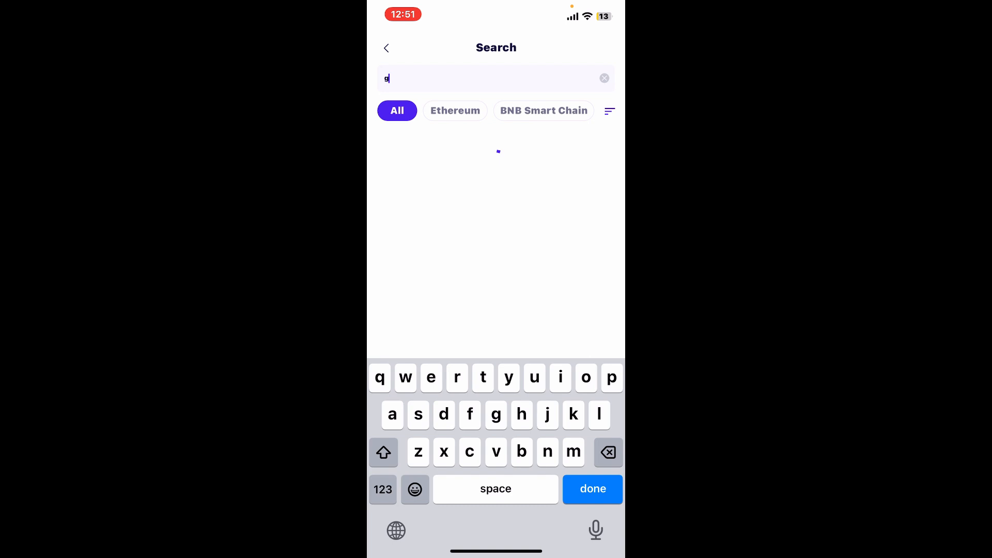
type("g")
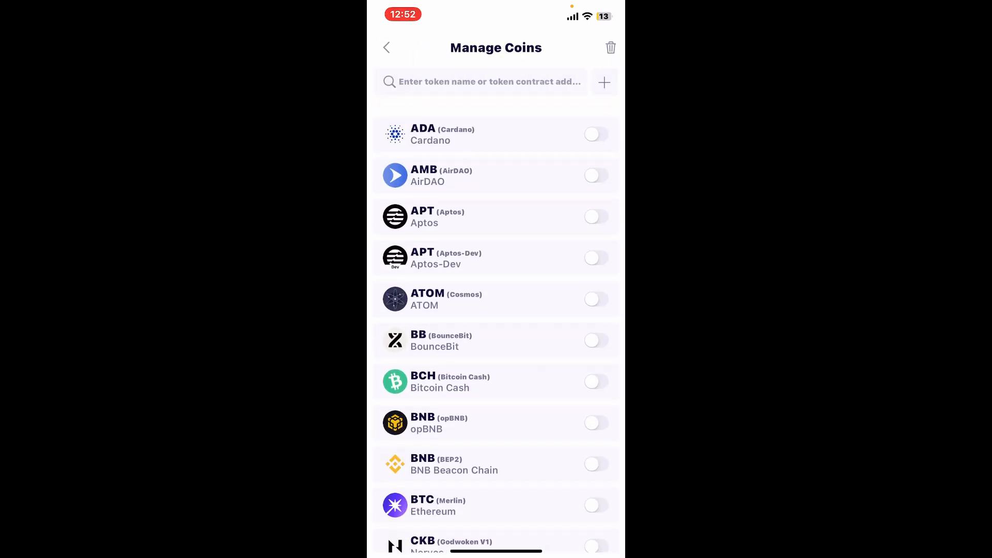
Step: Switch on Cardano (ADA) and add it to the wallet
left_click(594, 133)
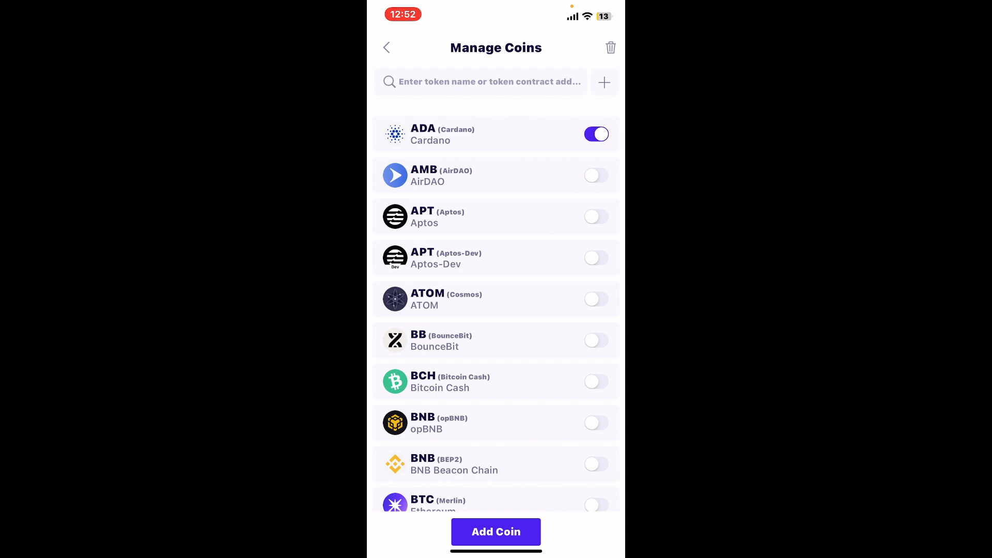
left_click(595, 216)
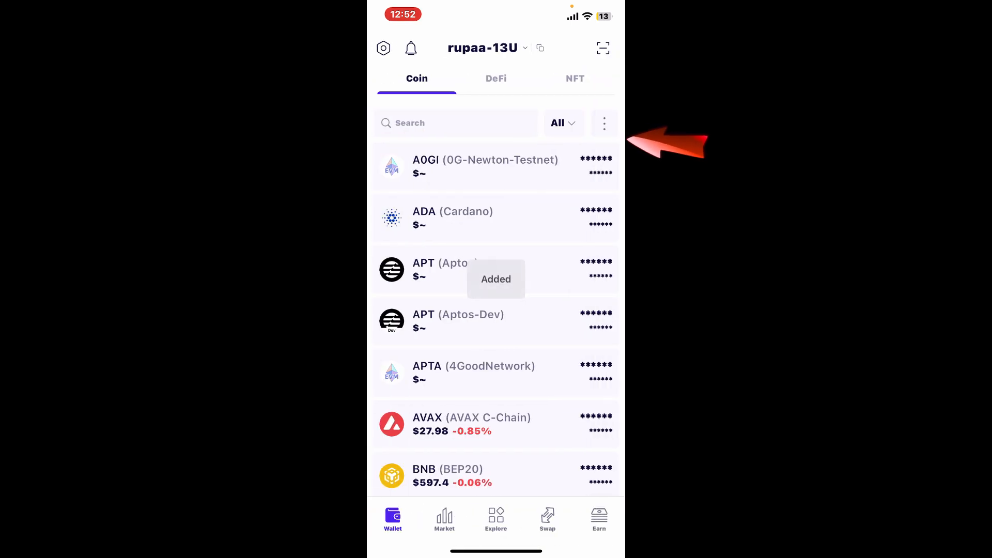
Step: Scroll down the token list to find ADA with its live price
scroll("down", 3)
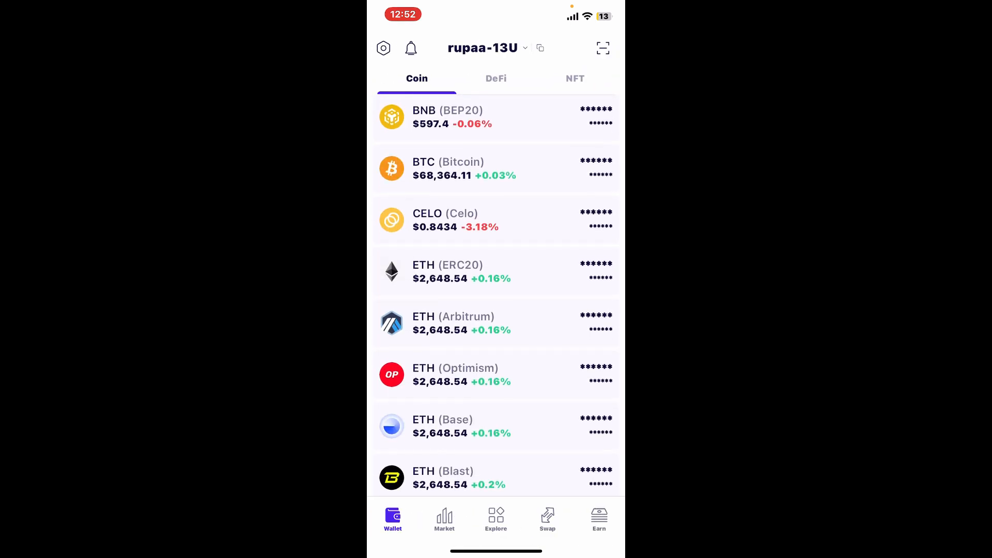
scroll("down", 3)
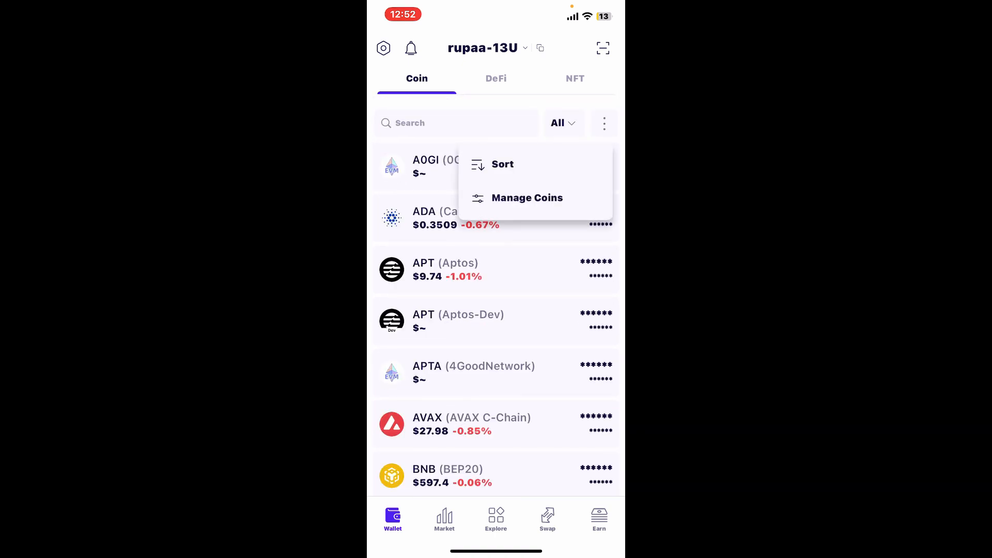
Step: Open Manage Coins and switch off Polygon (POL) to remove it
left_click(527, 197)
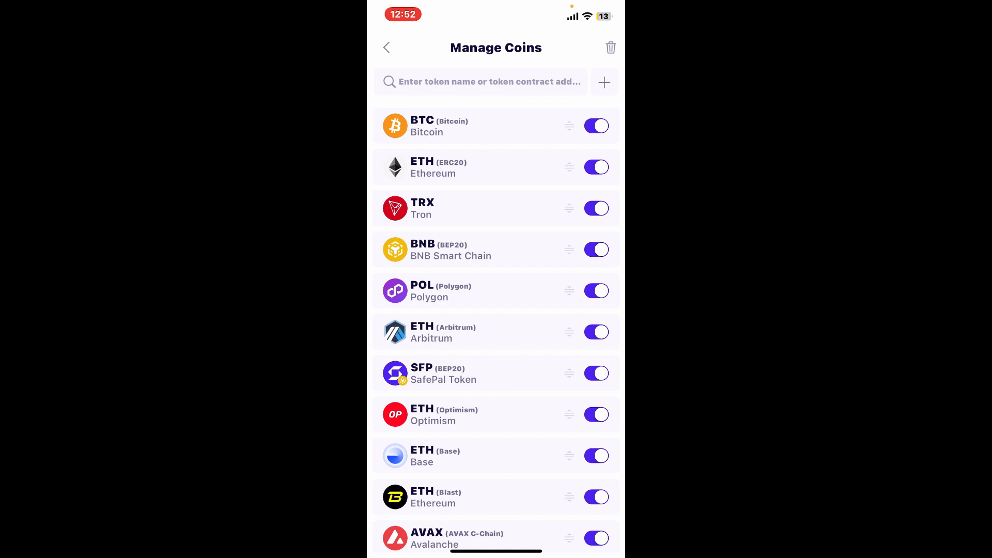
left_click(595, 290)
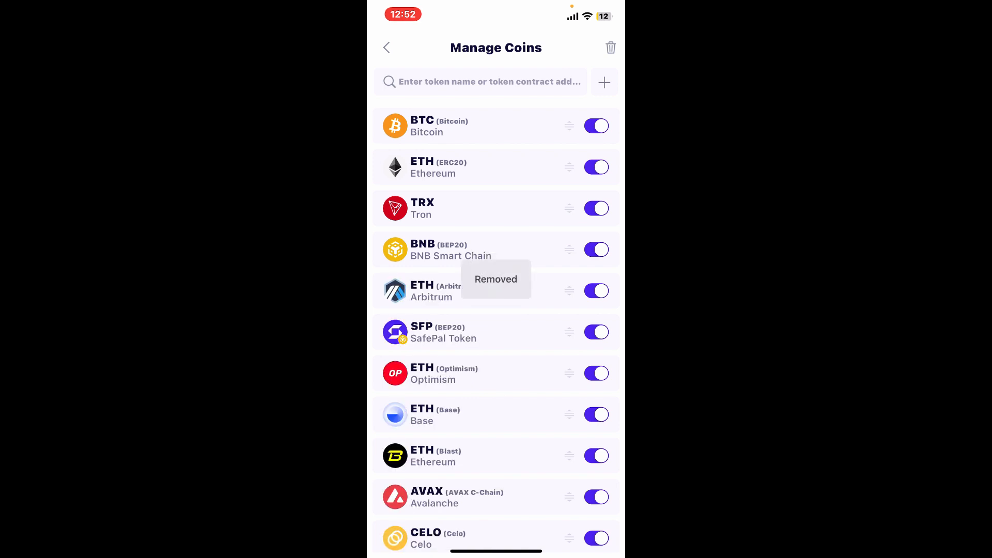